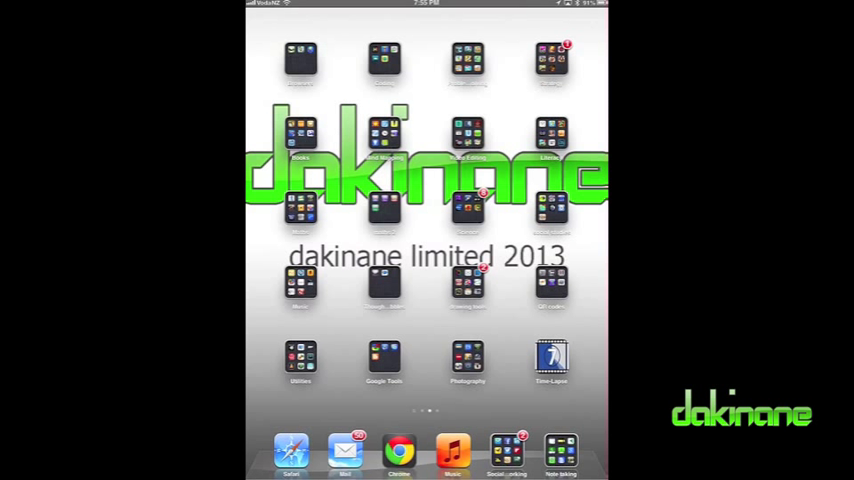
- Launch Bitsboard from the Home Screen
left_click(550, 130)
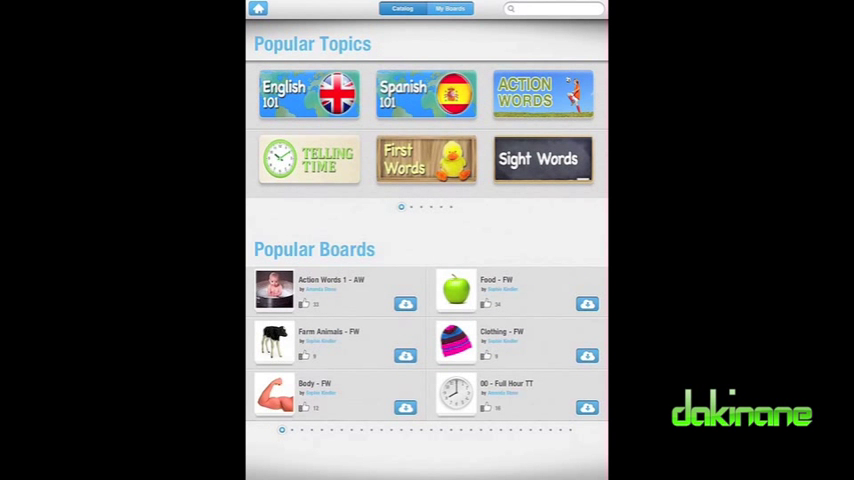
- Check the My Boards tab of the catalog and dismiss the no-shared-boards notice
left_click(448, 8)
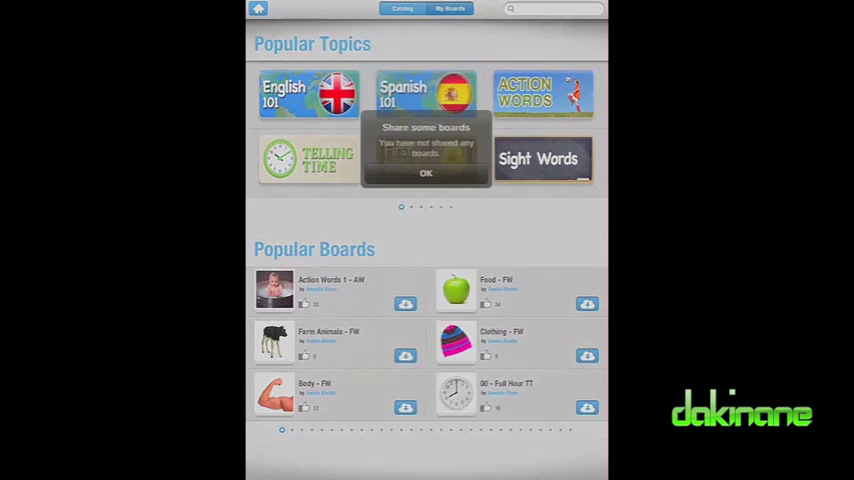
left_click(424, 172)
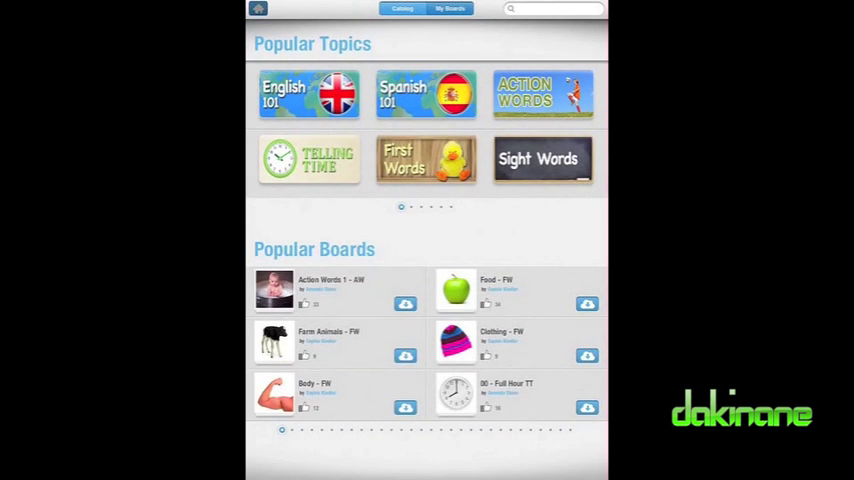
left_click(448, 8)
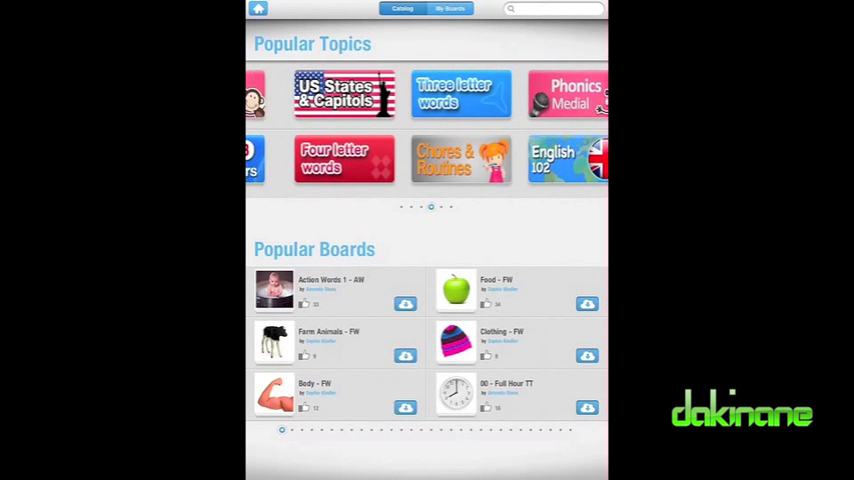
- Download a board from Popular Boards, acknowledge the notice and return to your own boards
scroll("left", 3)
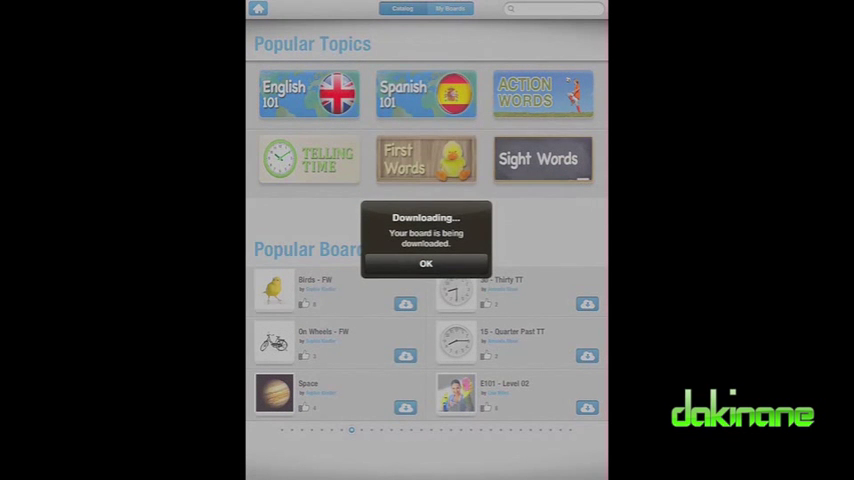
left_click(424, 264)
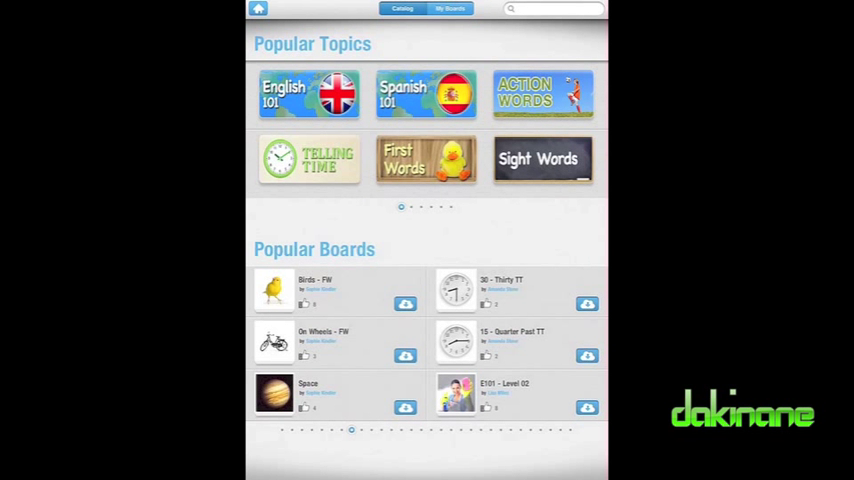
left_click(448, 8)
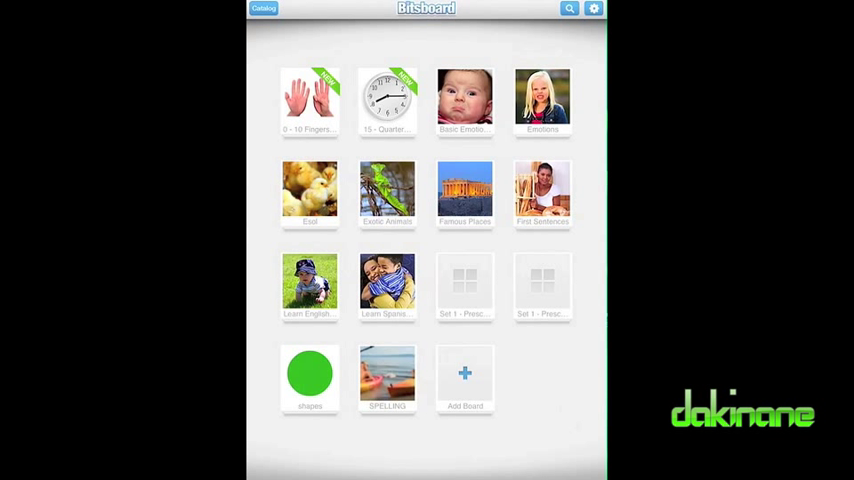
- Create a new board from scratch and name it 'colours'
left_click(464, 378)
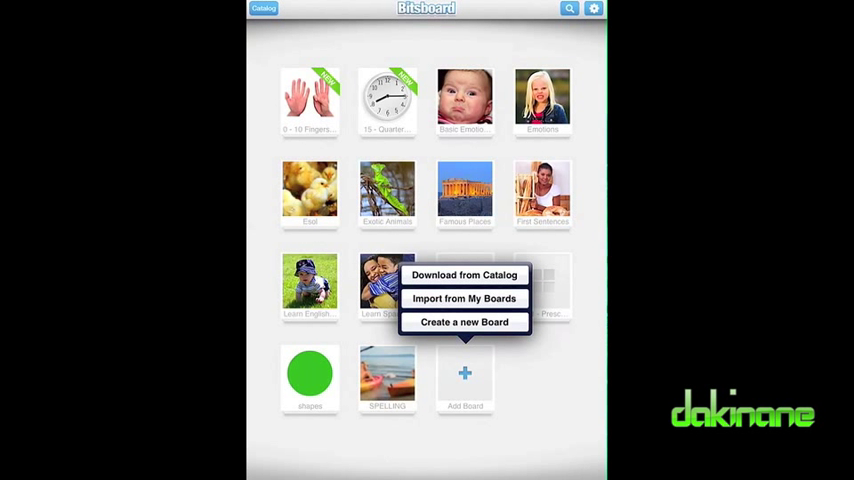
left_click(464, 322)
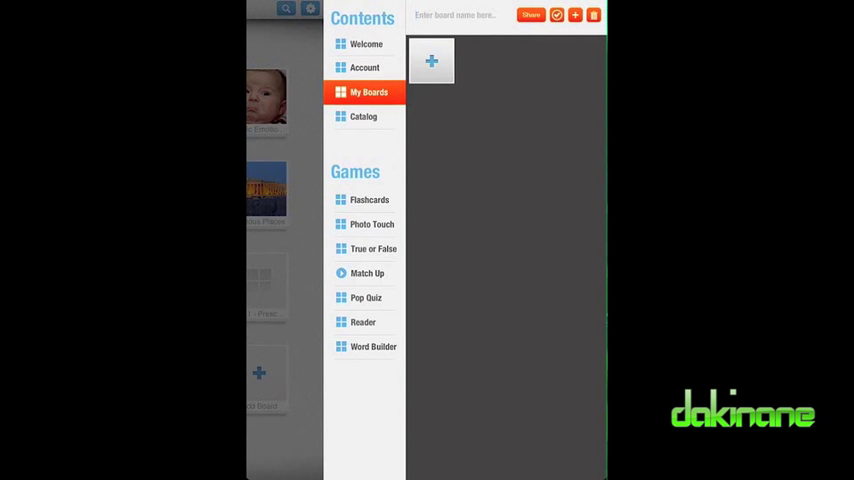
type("colou")
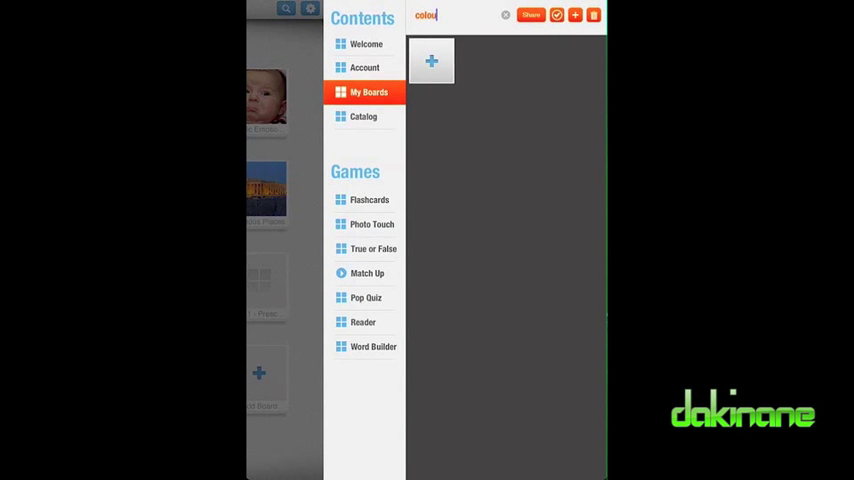
type("rs")
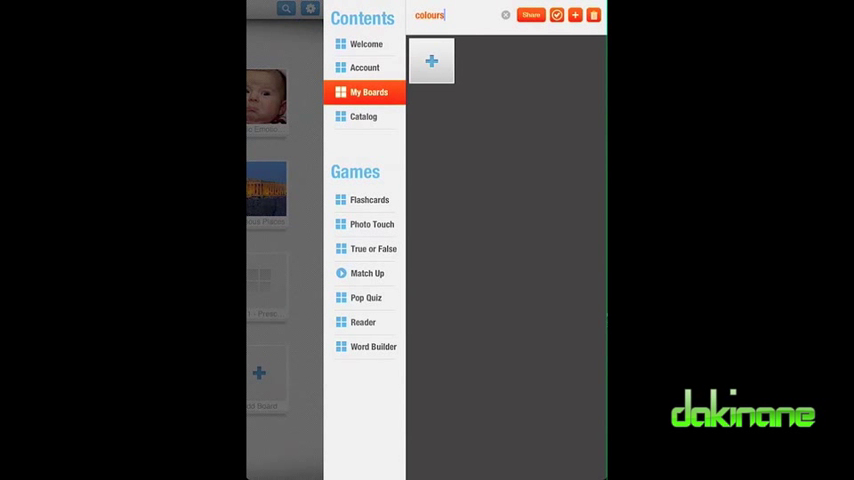
- Add a bit using the orange triangle photo from Camera Roll, labelled 'orange', and save it
left_click(432, 60)
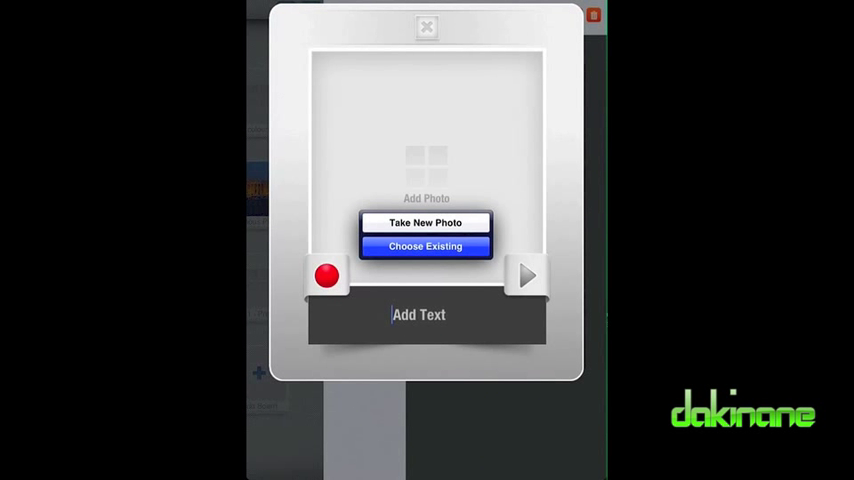
left_click(424, 246)
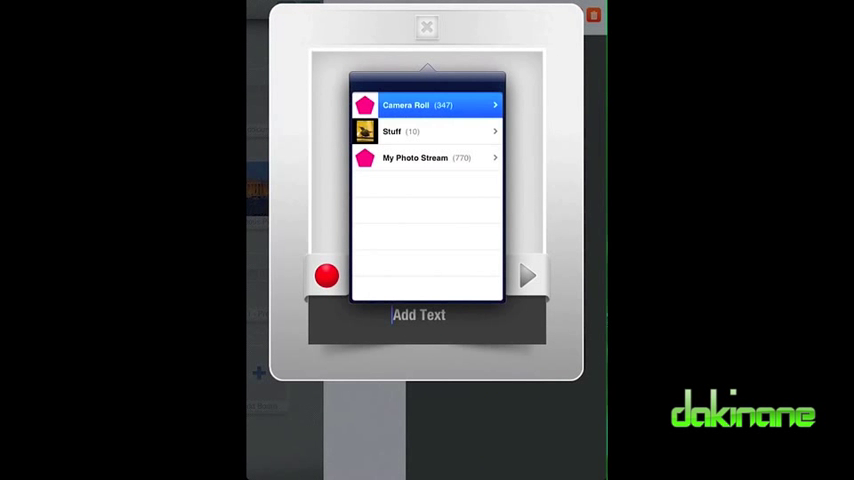
left_click(420, 104)
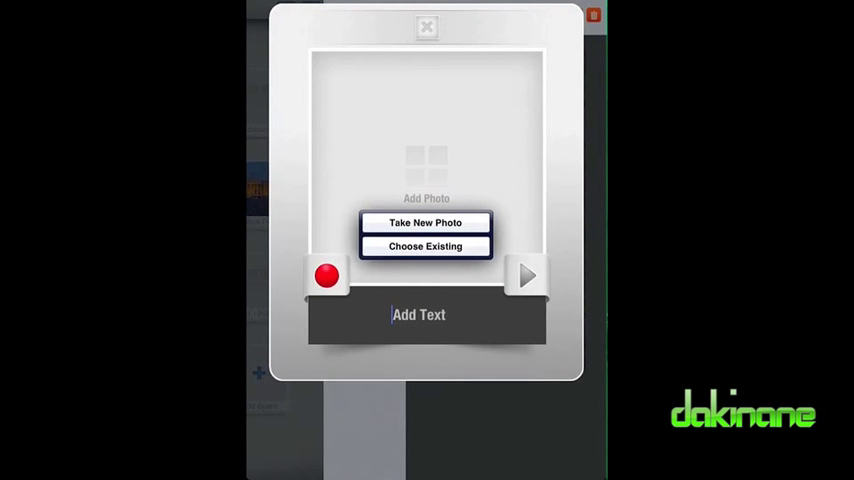
left_click(424, 246)
type("ora")
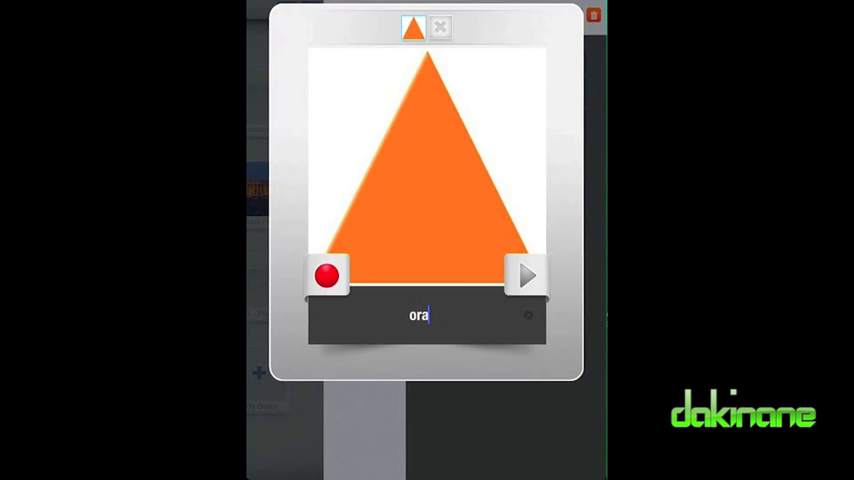
type("nge")
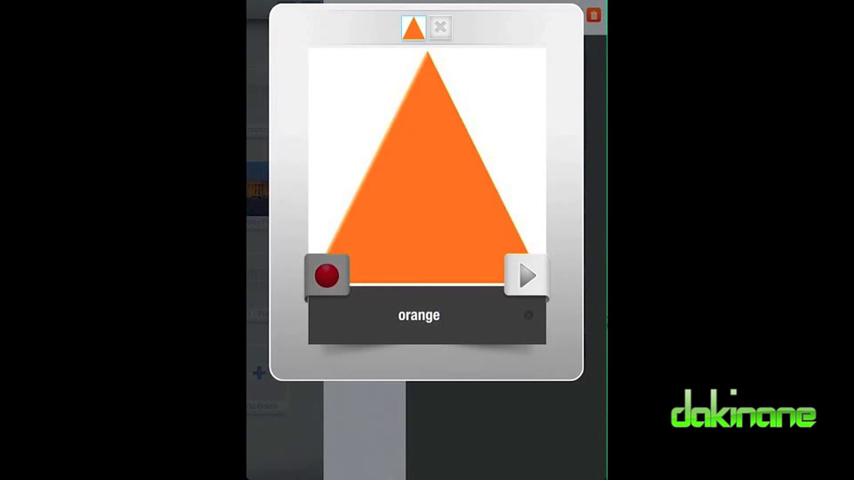
left_click(440, 28)
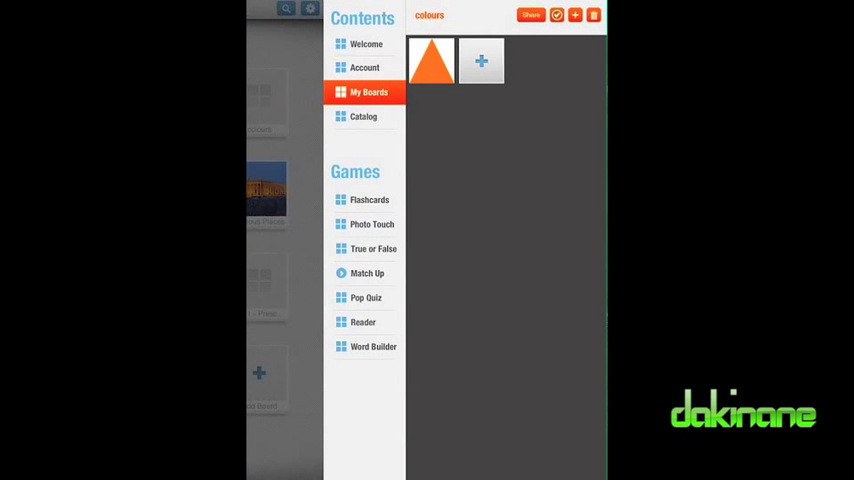
- Add a bit using the pink square photo from Camera Roll, labelled 'pink' with a recorded word, and save it
left_click(480, 60)
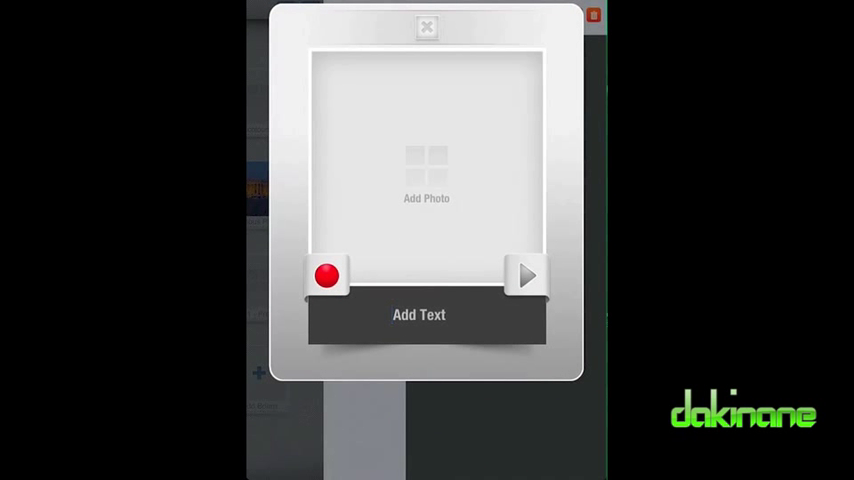
left_click(426, 170)
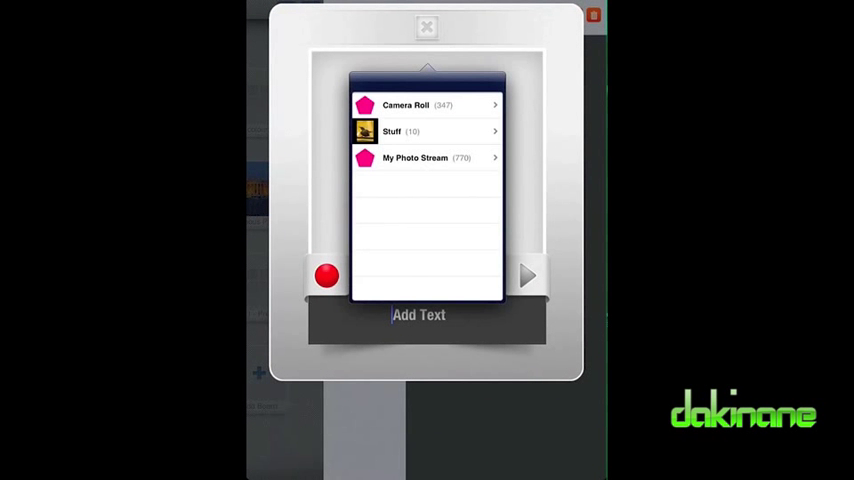
left_click(420, 104)
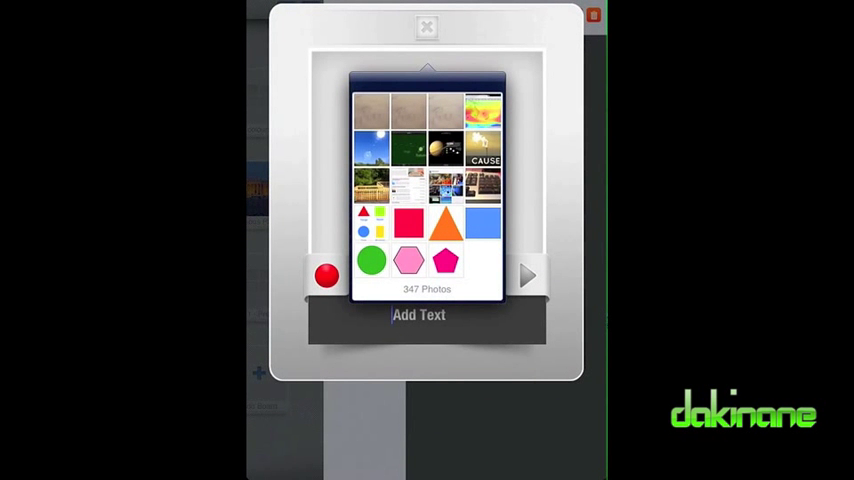
left_click(408, 222)
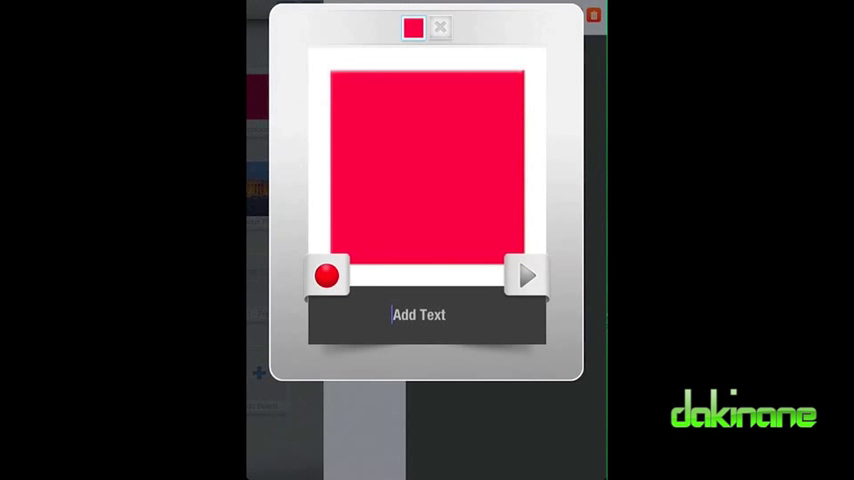
type("pink")
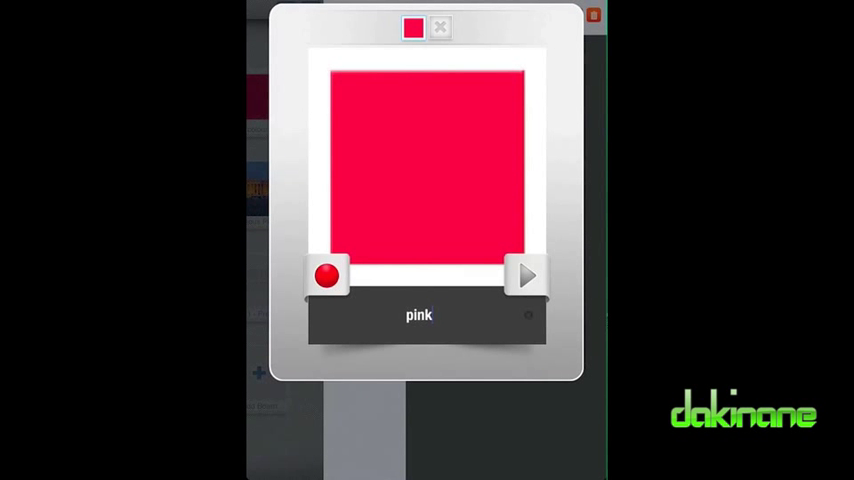
left_click(328, 276)
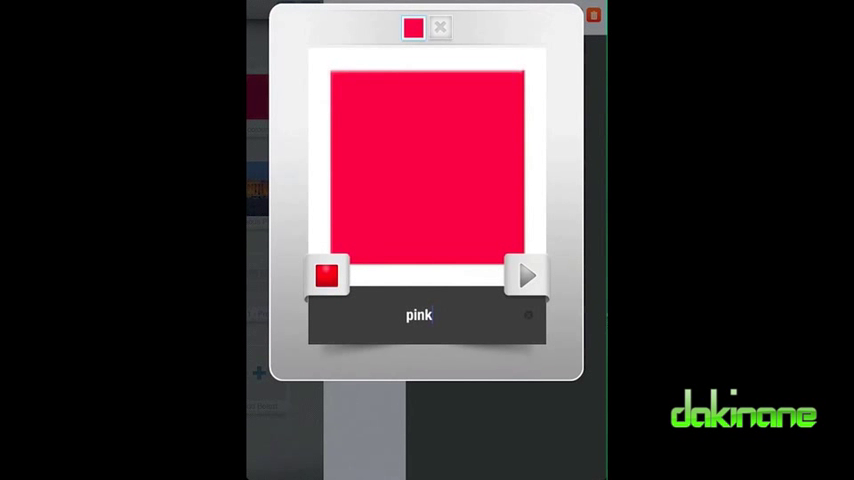
left_click(438, 28)
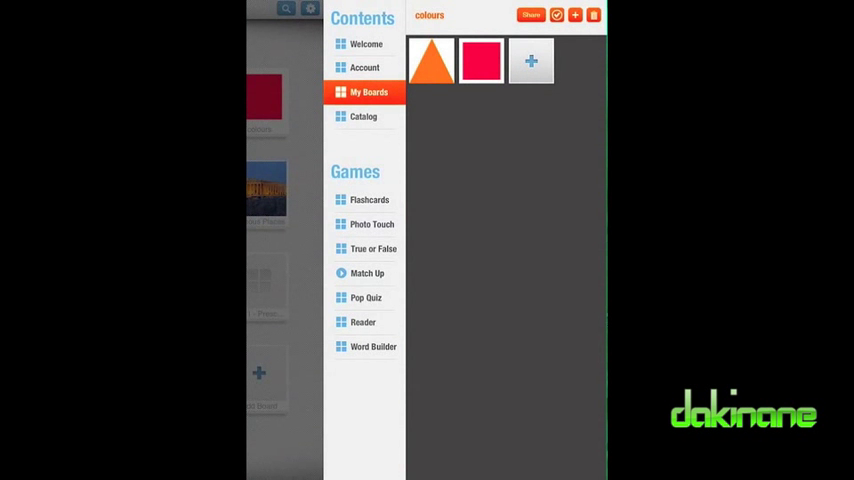
left_click(532, 60)
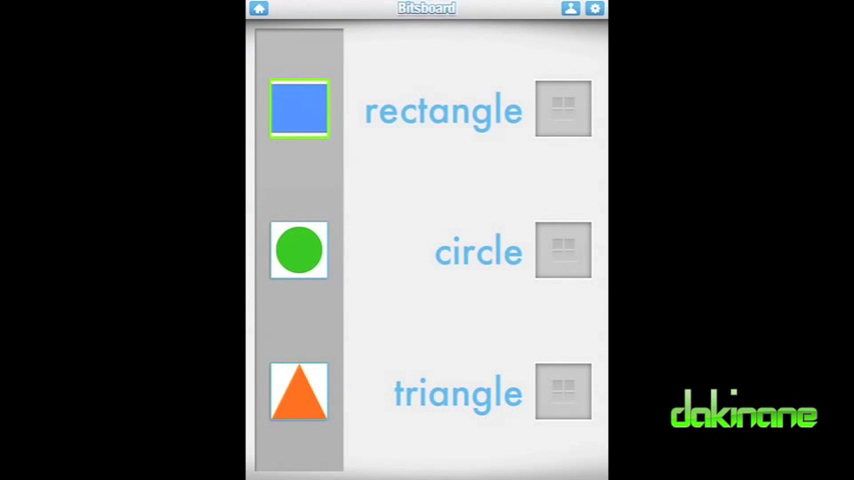
- Match the rectangle, circle, triangle and pentagon pictures to their words to finish the game at 83%
left_click_drag(300, 108, 564, 108)
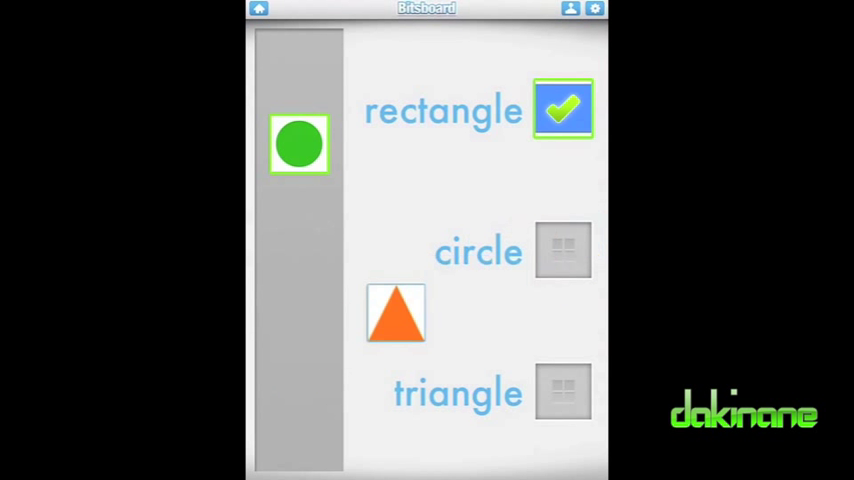
left_click(564, 250)
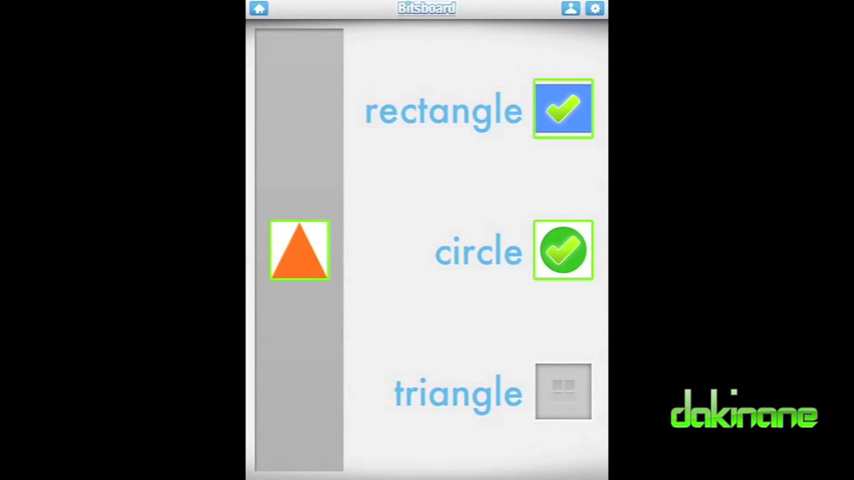
left_click_drag(300, 250, 562, 392)
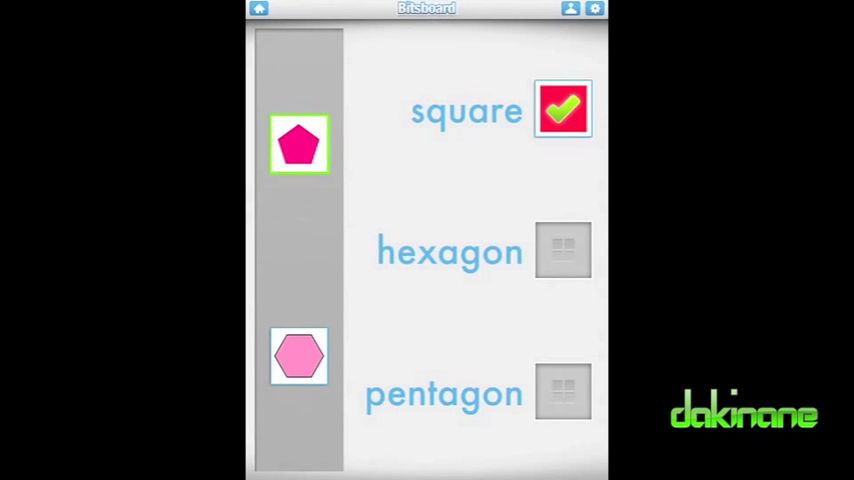
left_click_drag(300, 144, 518, 378)
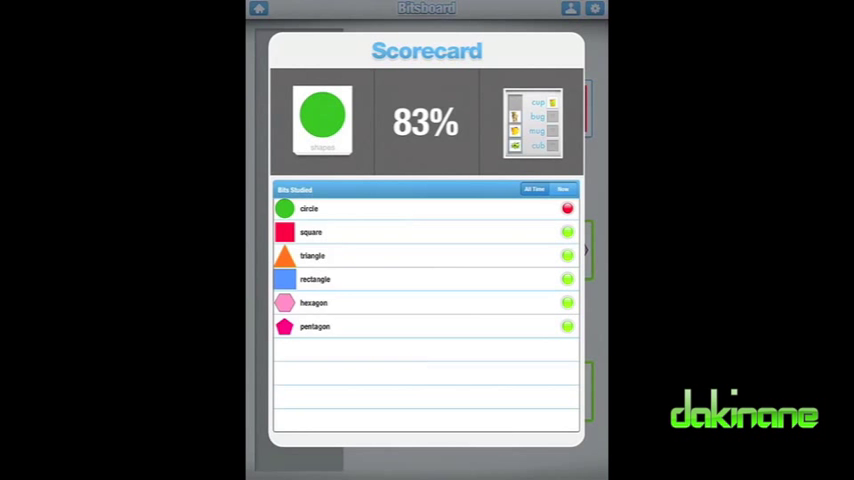
- Dismiss the scorecard to reach the True or False game's first card
left_click(264, 10)
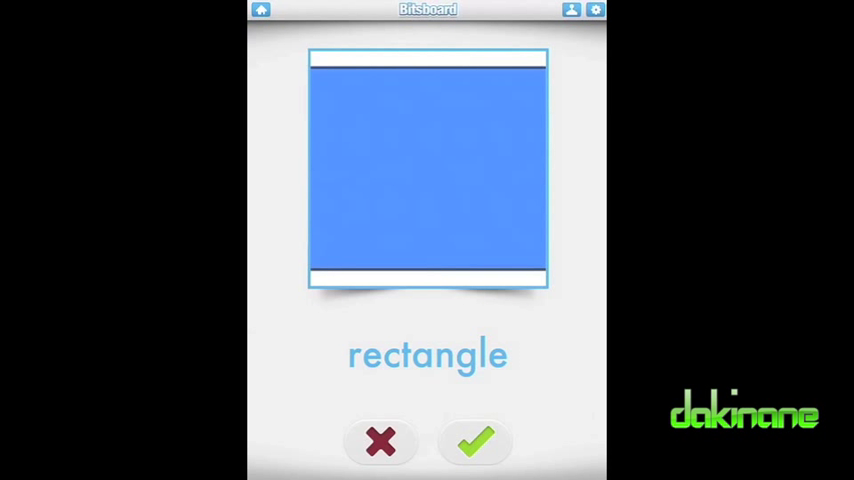
- Judge the blue rectangle as correct and the square labelled circle as wrong
left_click(476, 442)
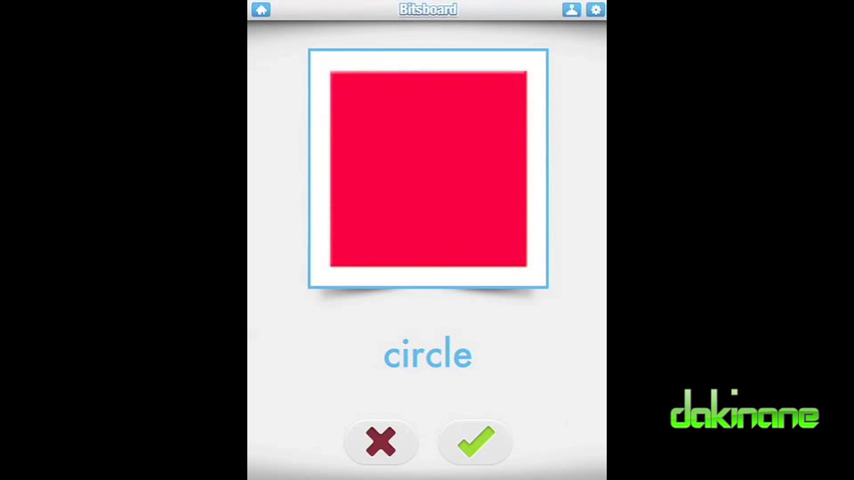
left_click(476, 442)
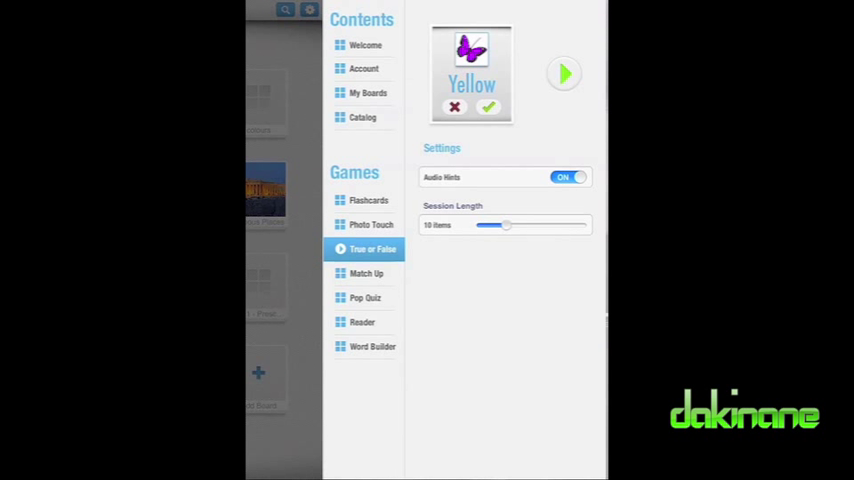
- Set Photo Touch's Minimum Images slider to 7
left_click(368, 200)
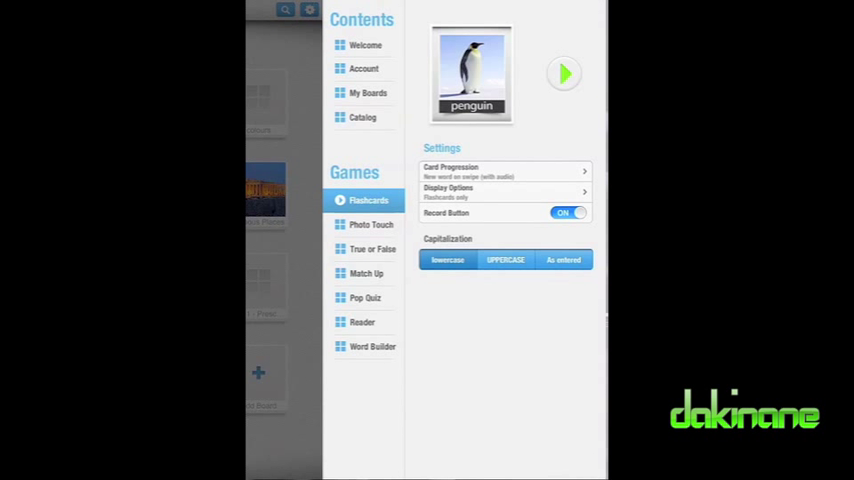
left_click(370, 224)
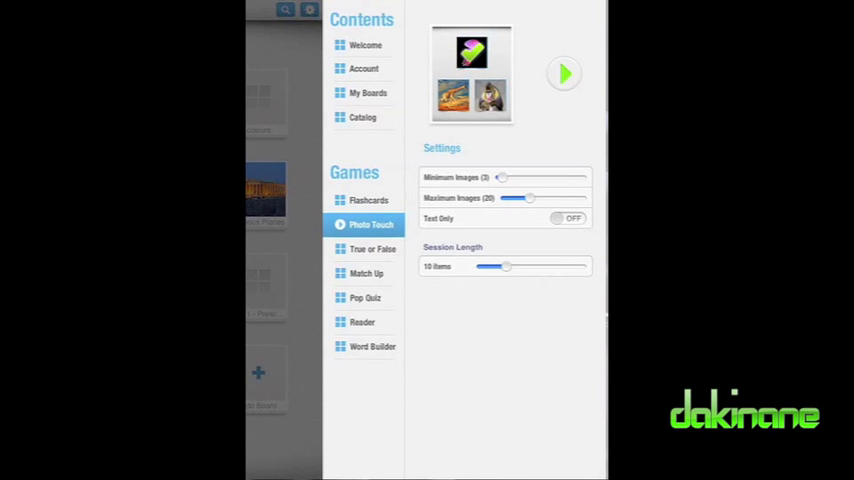
left_click_drag(502, 176, 528, 176)
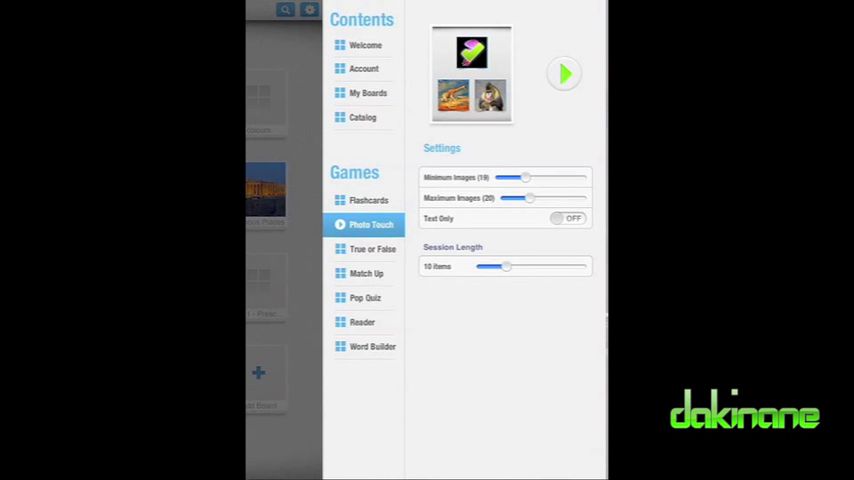
left_click_drag(524, 176, 510, 176)
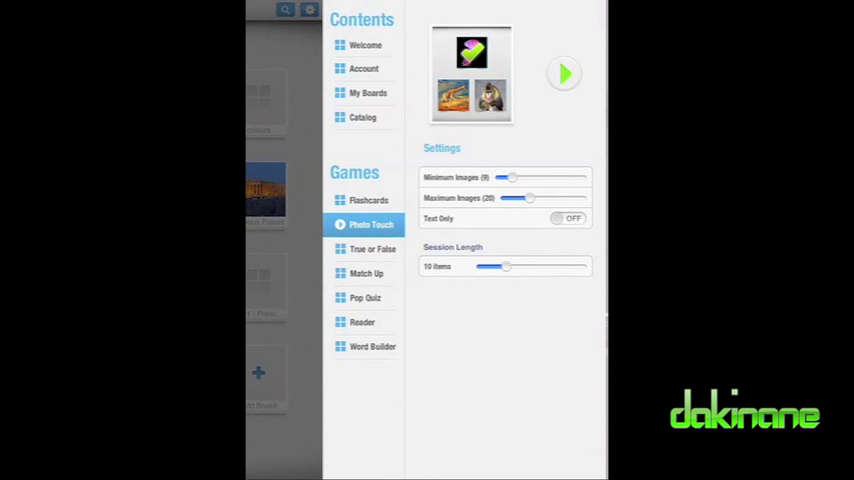
left_click_drag(510, 176, 504, 176)
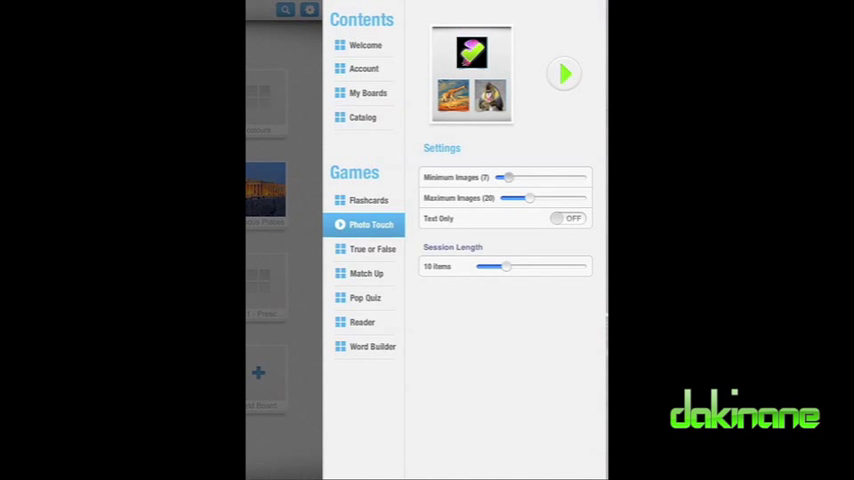
- Toggle True or False audio hints off and back on, then turn Word Builder's Tile Magnet off
left_click(372, 250)
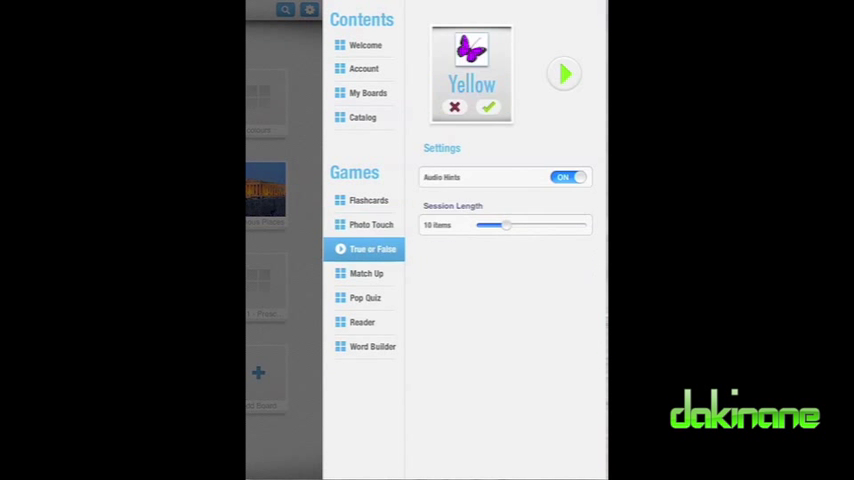
left_click(568, 176)
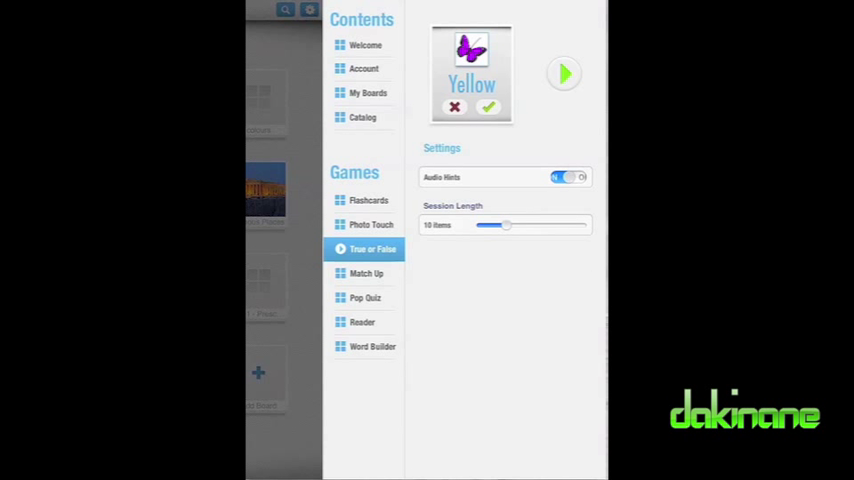
left_click(568, 176)
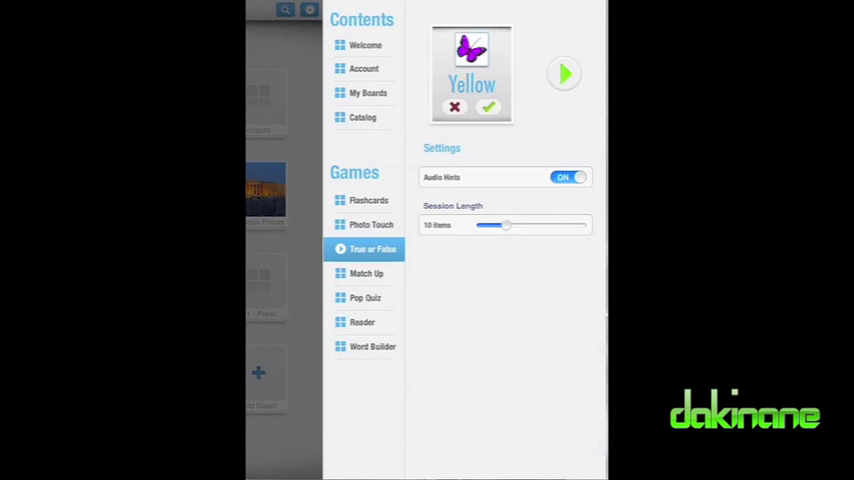
left_click(366, 272)
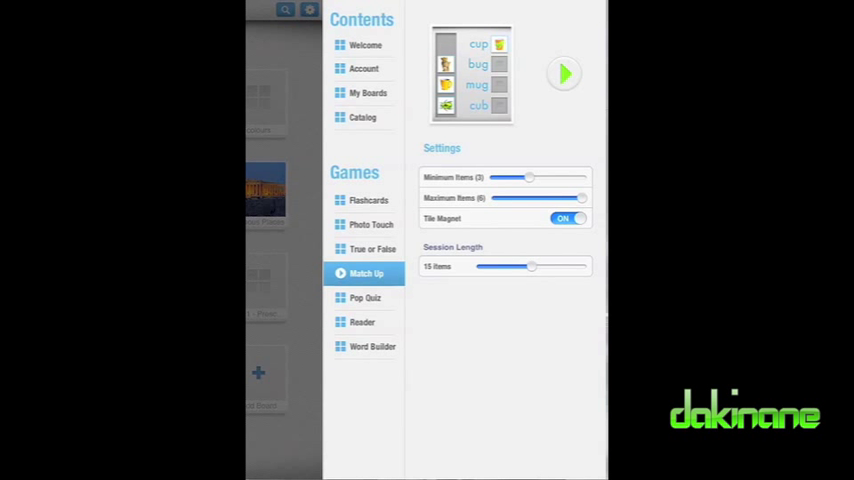
left_click(362, 322)
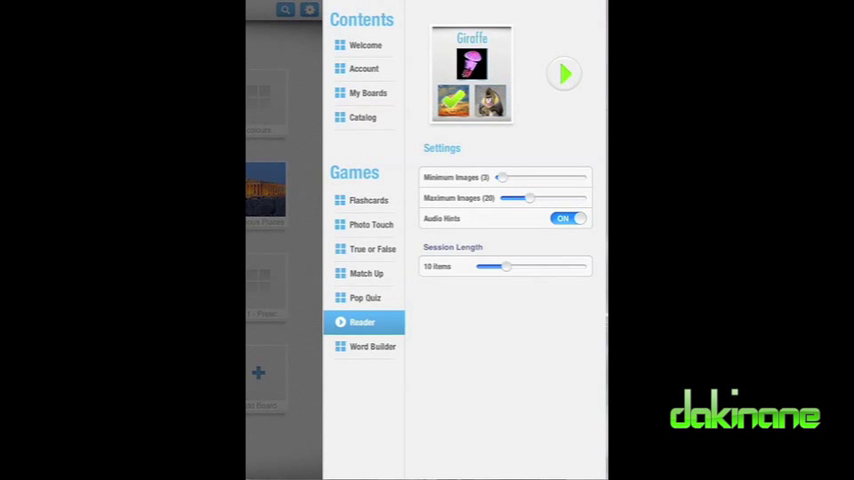
left_click(372, 346)
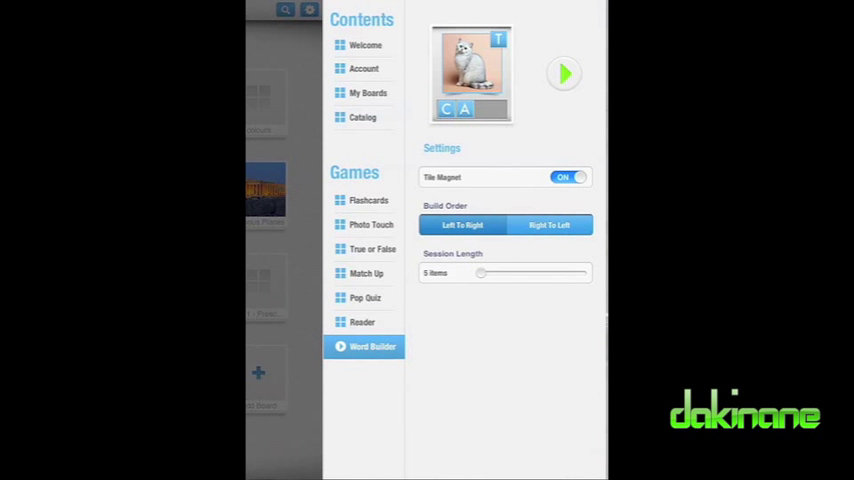
left_click(568, 176)
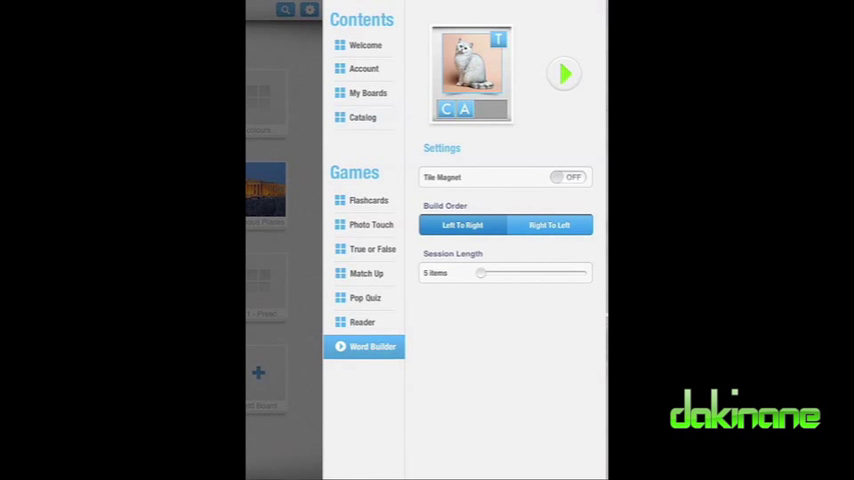
- Start Word Builder and begin spelling 'triangle' with the letter tiles for the orange triangle
left_click(564, 72)
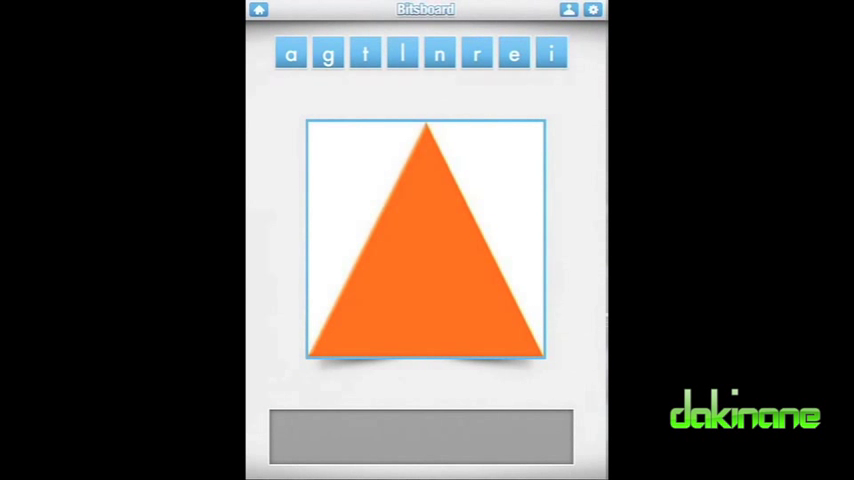
left_click(552, 52)
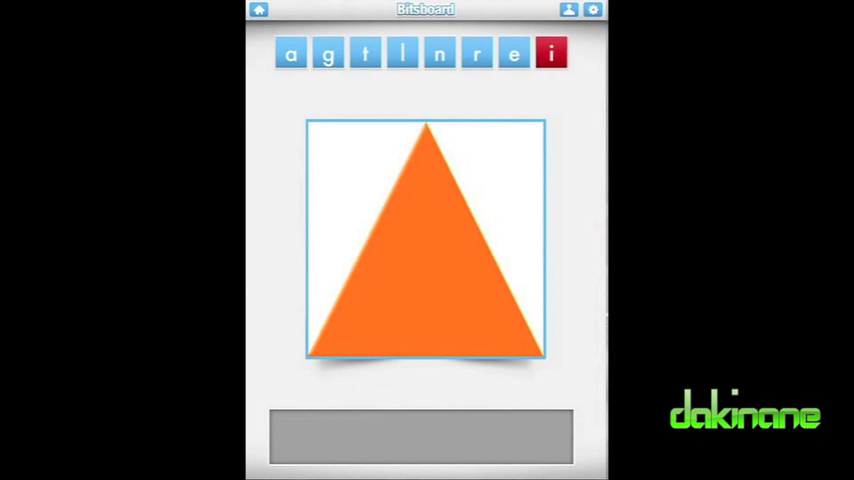
left_click(364, 52)
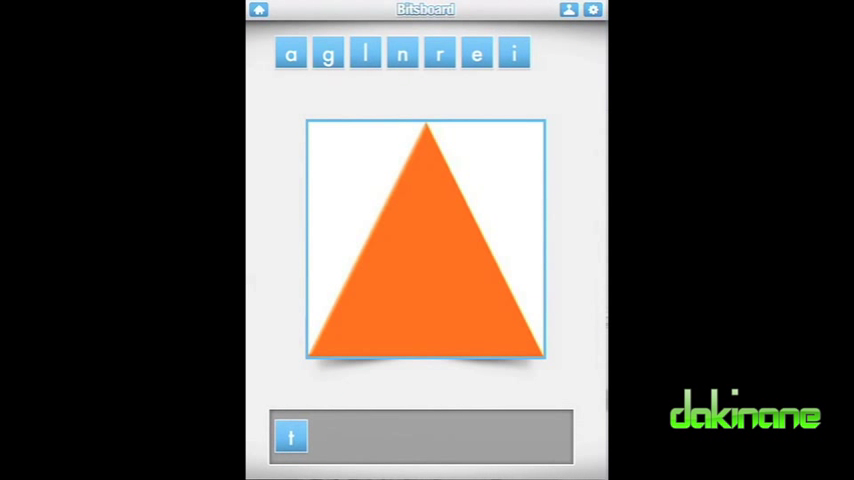
left_click(258, 10)
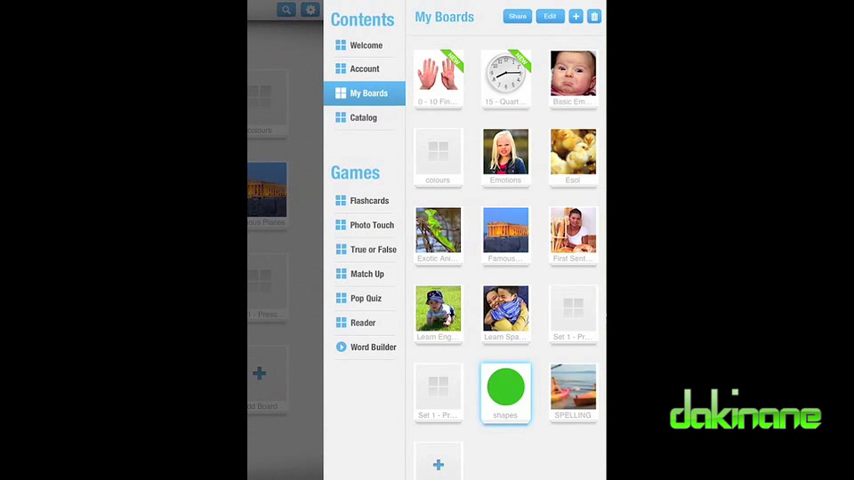
- Share the shapes board to the Bitsboard catalog and acknowledge the Uploading alert
left_click(516, 16)
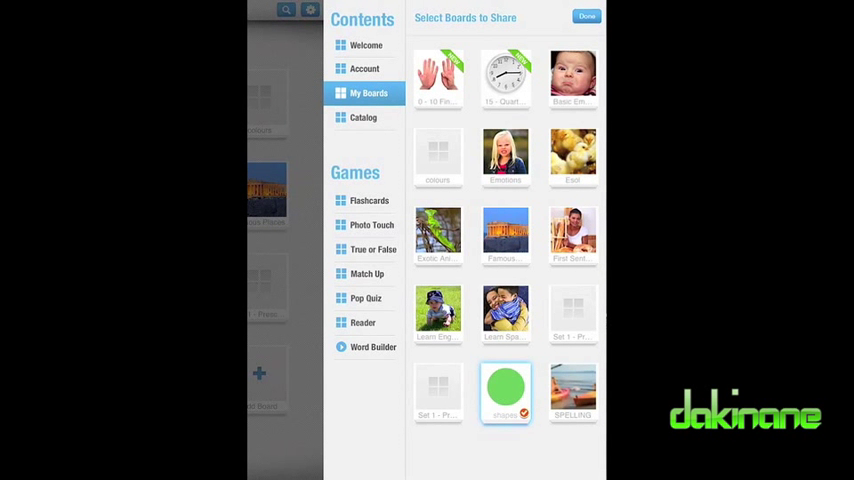
left_click(586, 16)
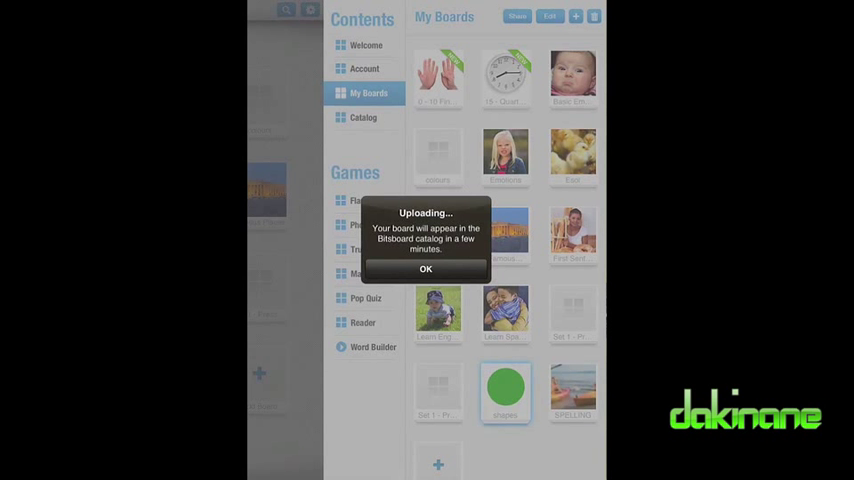
left_click(424, 268)
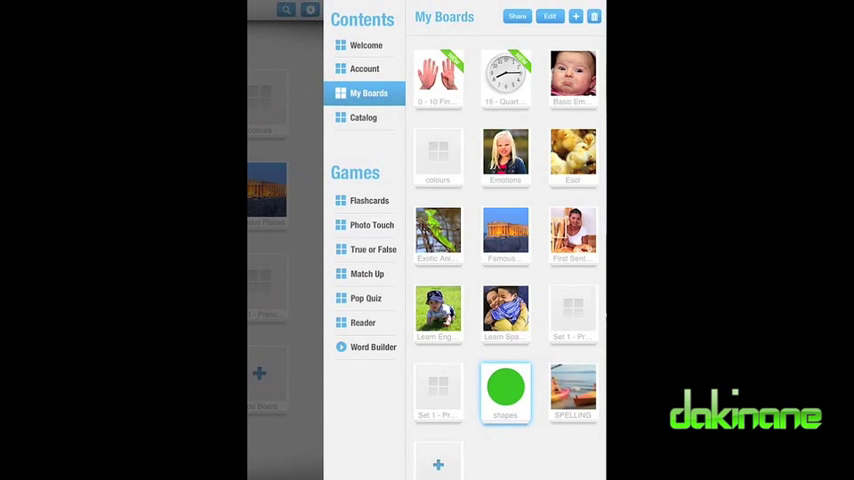
left_click(504, 390)
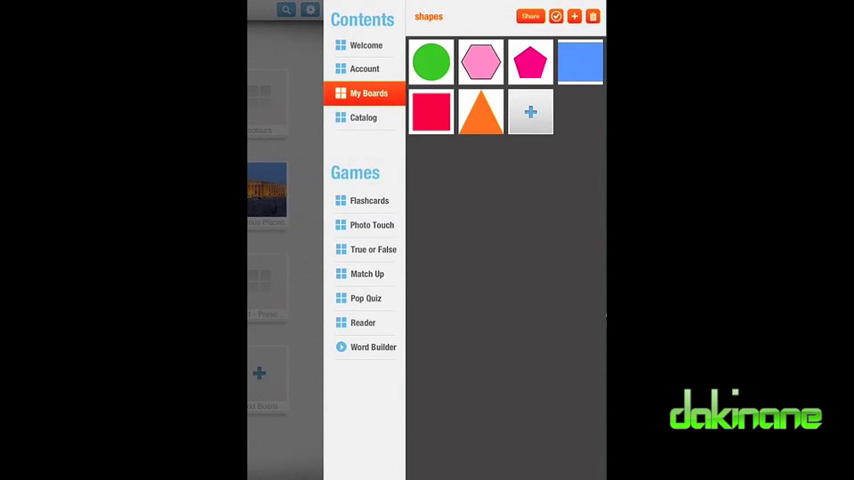
left_click(364, 92)
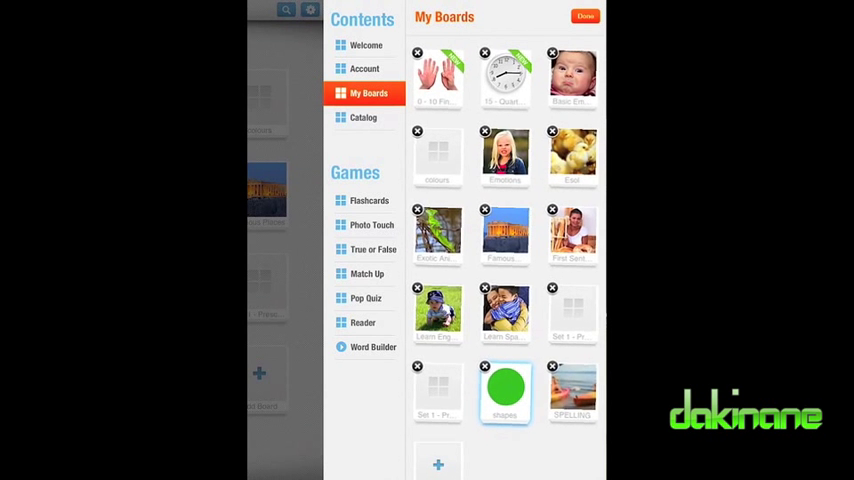
left_click(584, 16)
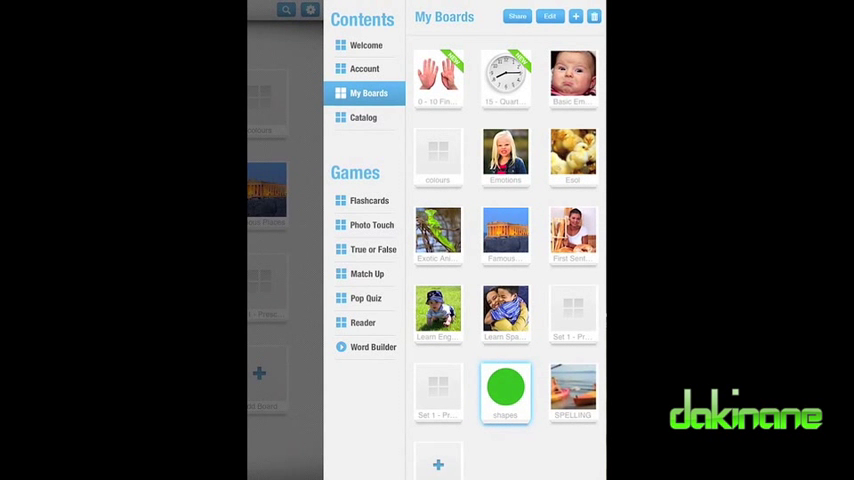